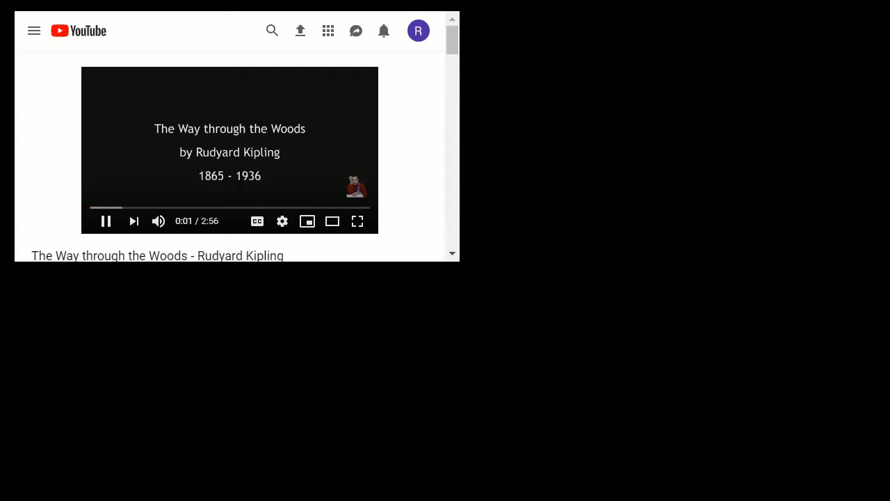
{"action": "mouse_move", "coordinate": [356, 221]}
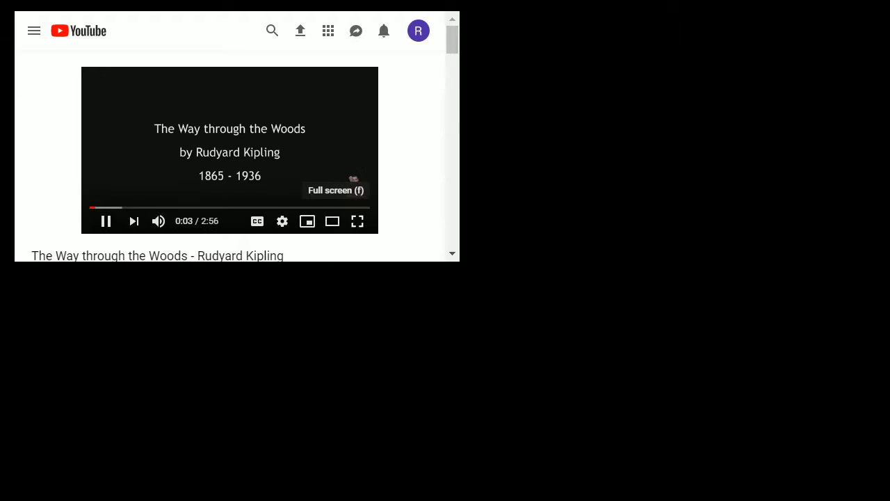
Step: Switch the playing 'The Way through the Woods' video to full-screen mode
{"action": "left_click", "coordinate": [356, 221]}
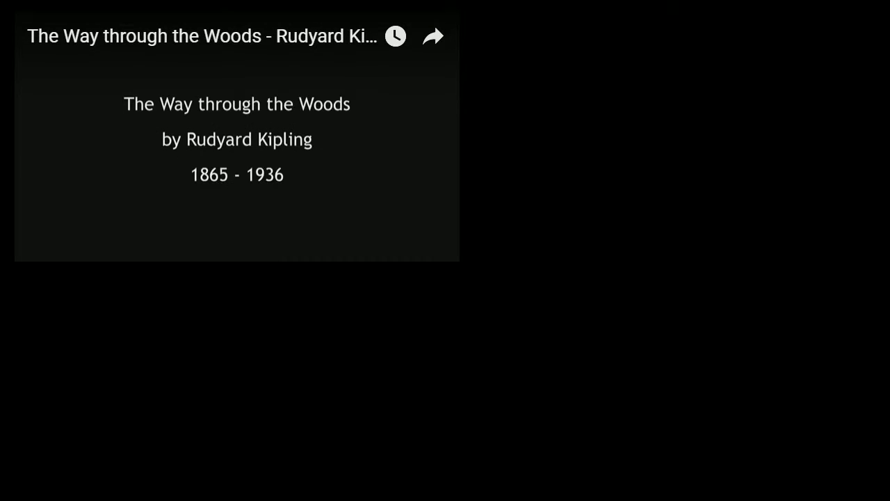